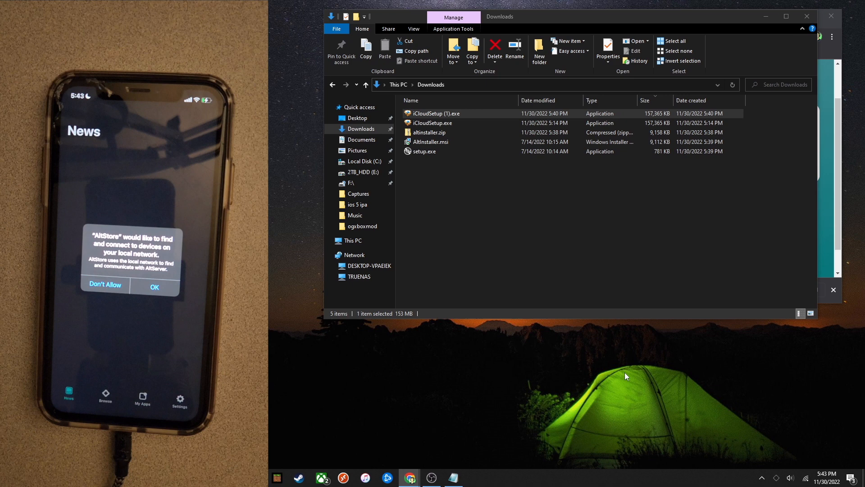
Allow AltStore local network access and confirm AltStore appears under My Apps.
left_click(155, 287)
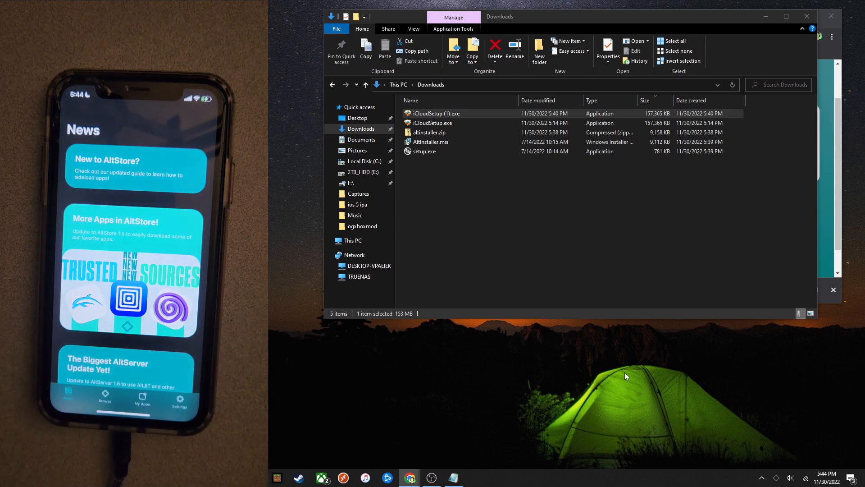
left_click(104, 398)
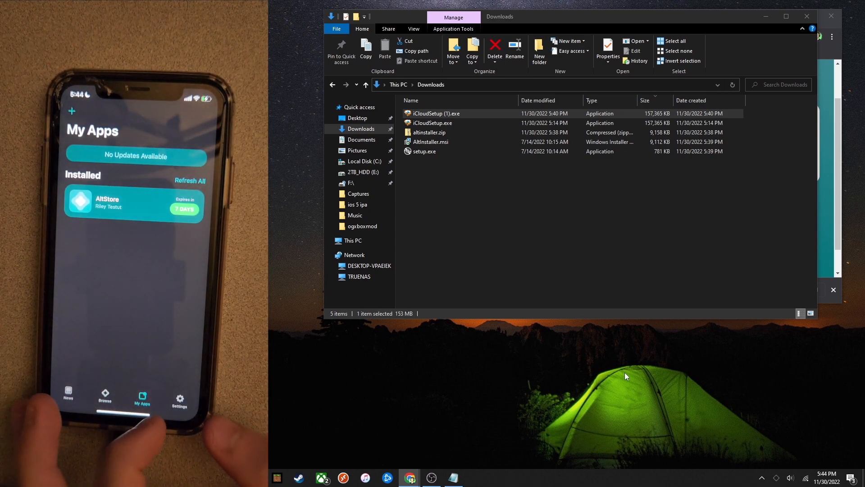
Check AltStore Settings for the signed-in free developer account and Background Refresh enabled.
left_click(179, 397)
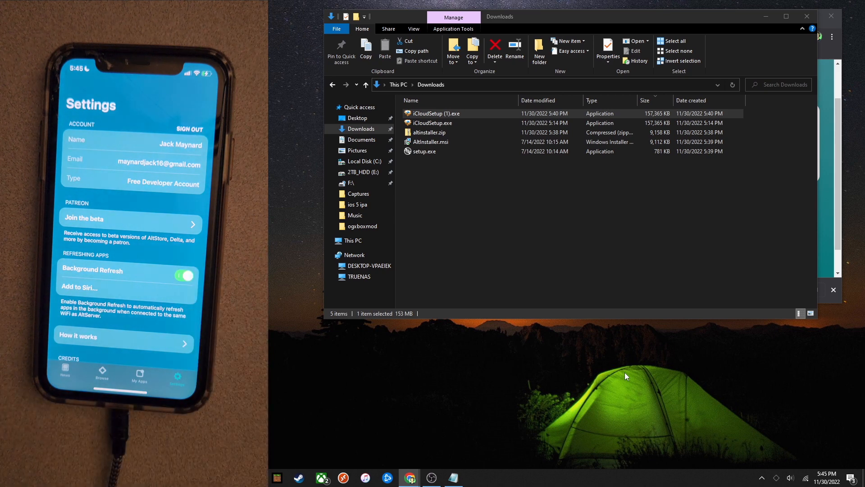
mouse_move(343, 386)
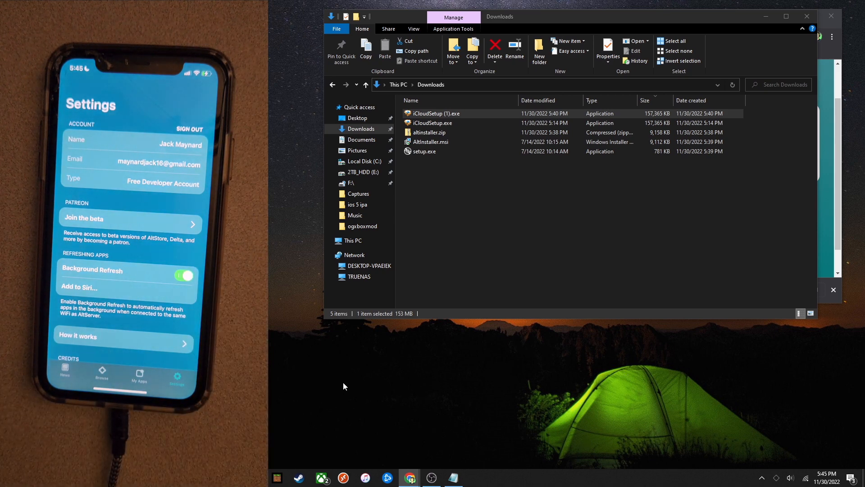
Launch iTunes, enable 'Sync with this iPhone over Wi-Fi', and apply the change.
left_click(9, 477)
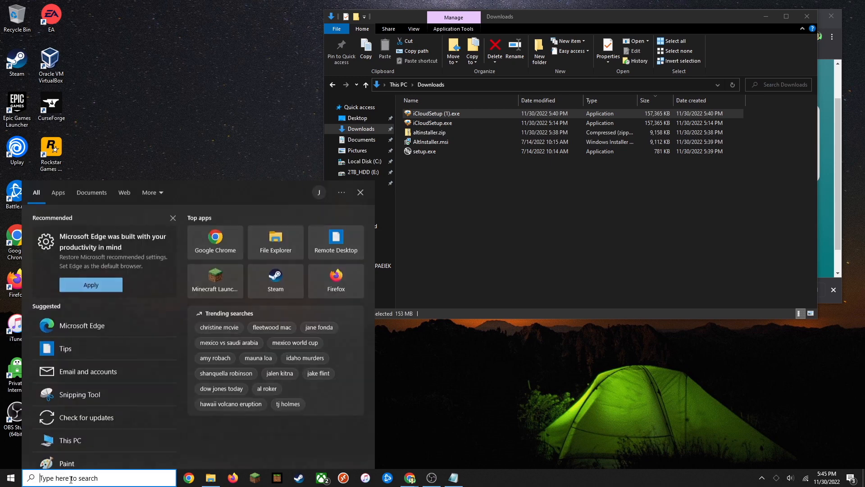
type("itune")
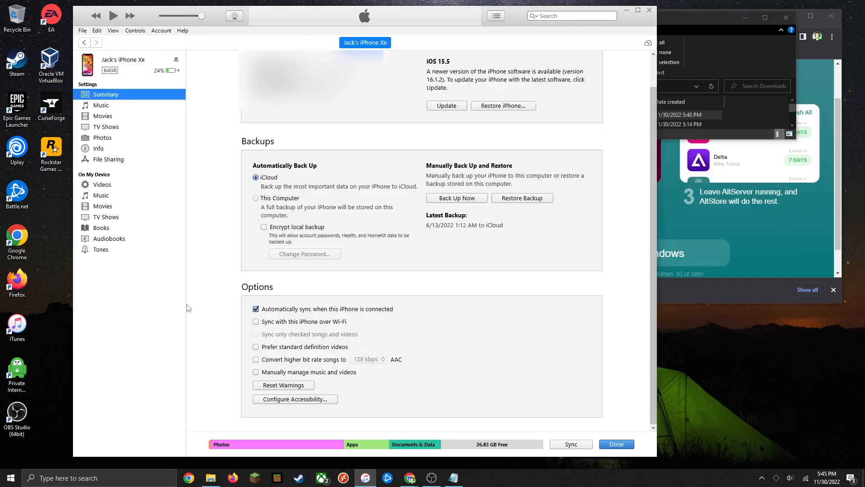
mouse_move(198, 290)
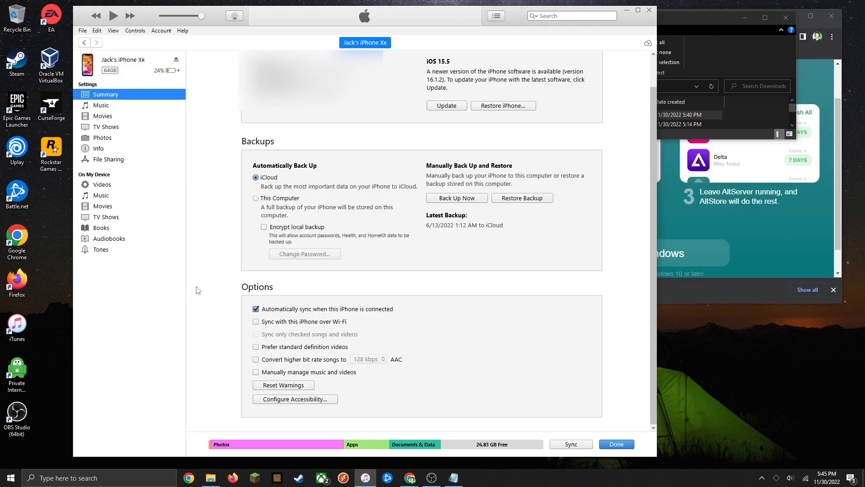
mouse_move(290, 325)
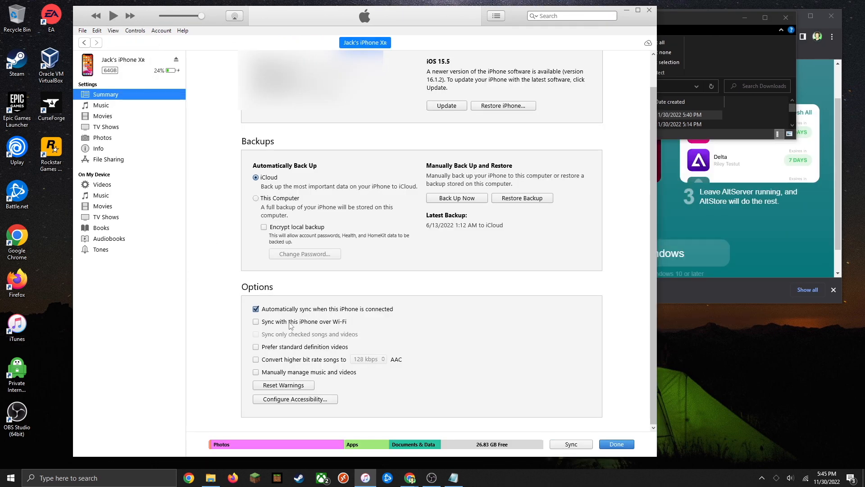
left_click(256, 321)
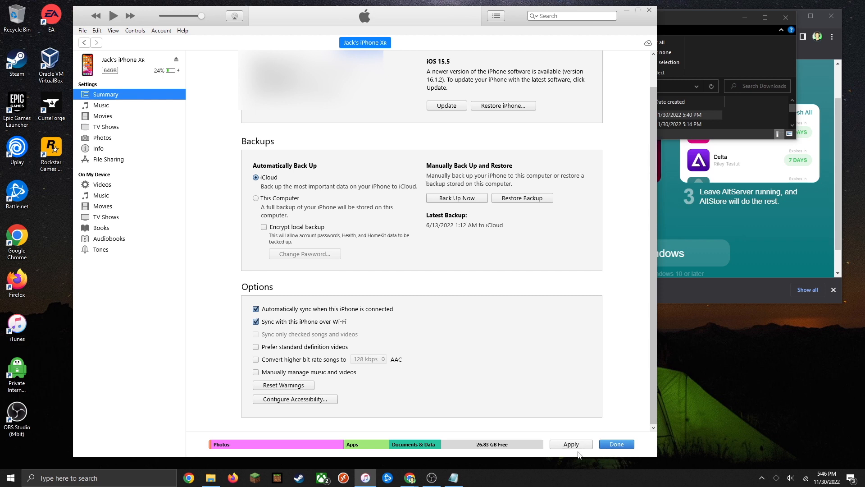
left_click(571, 443)
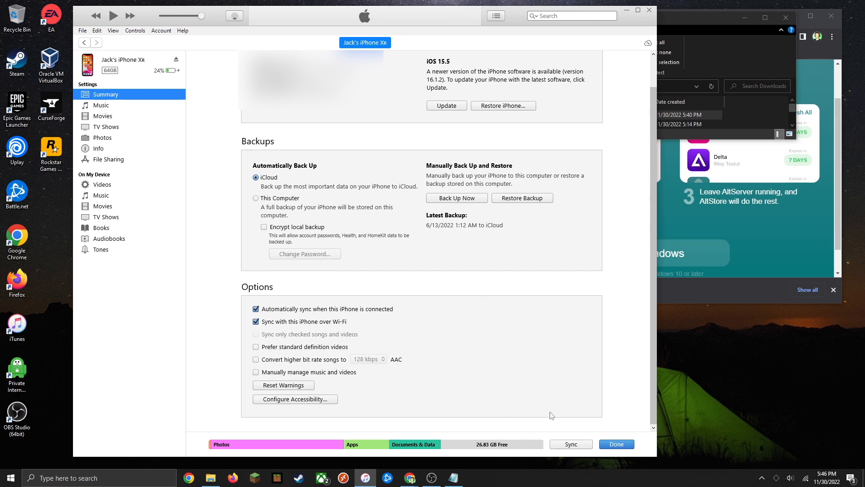
left_click(571, 444)
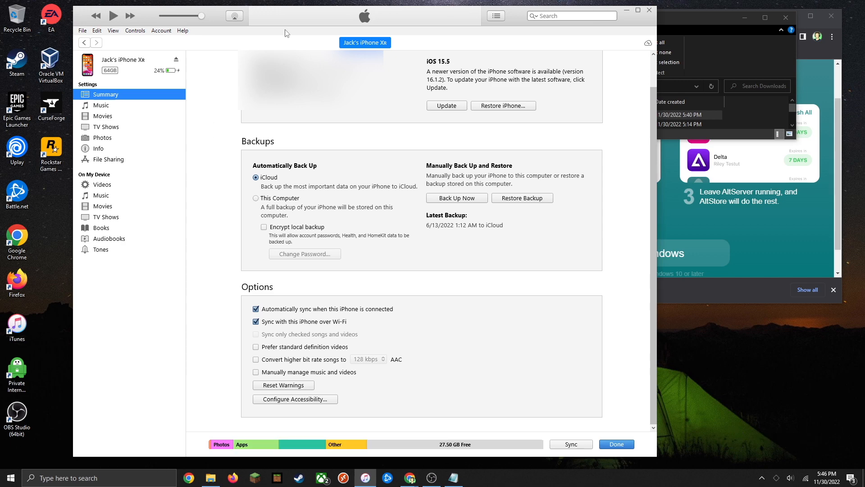
mouse_move(333, 26)
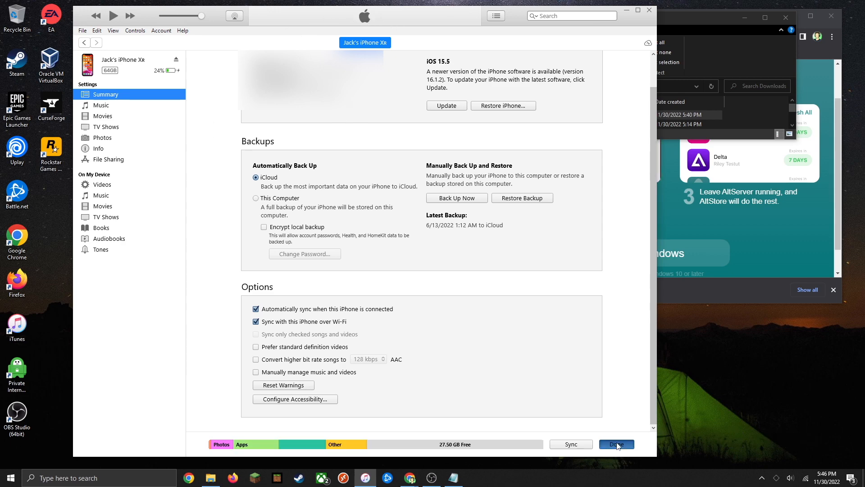
Close iTunes sync settings and Chrome's download bar, minimize Chrome, and open AltServer's tray menu.
left_click(616, 444)
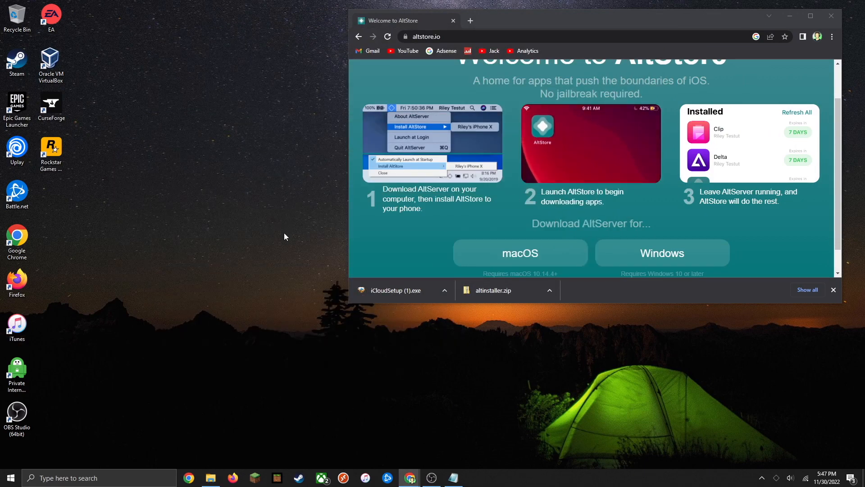
mouse_move(305, 229)
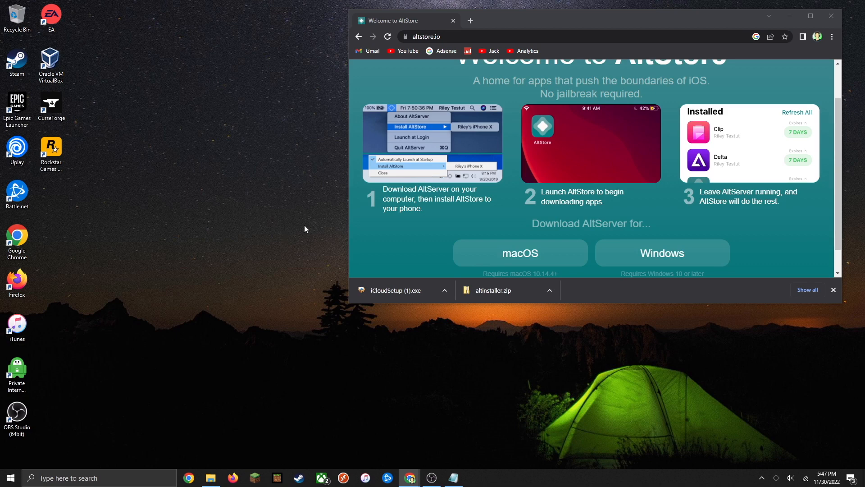
left_click(833, 289)
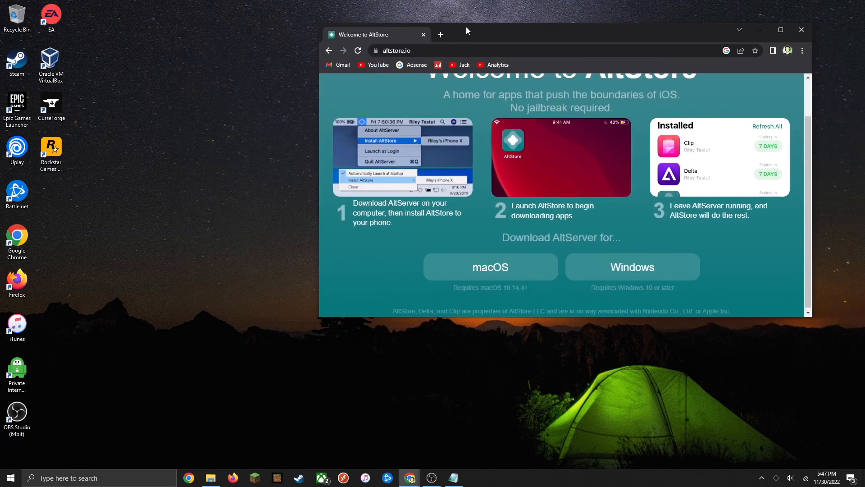
left_click(801, 30)
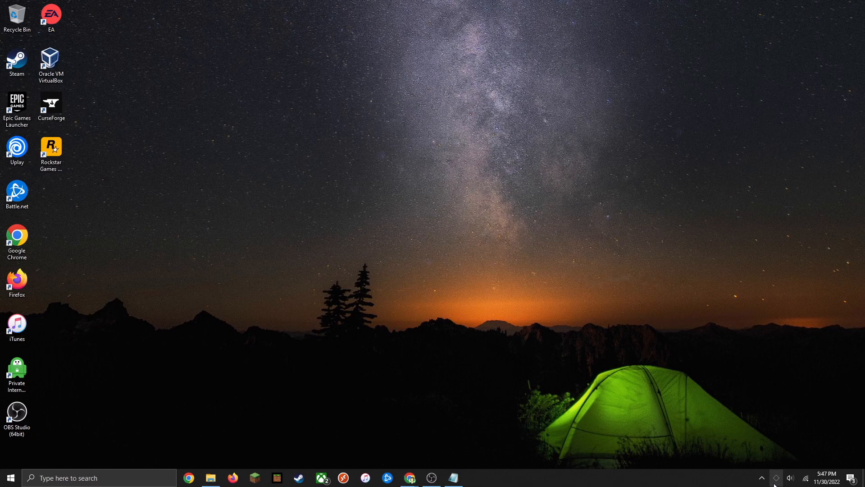
right_click(777, 478)
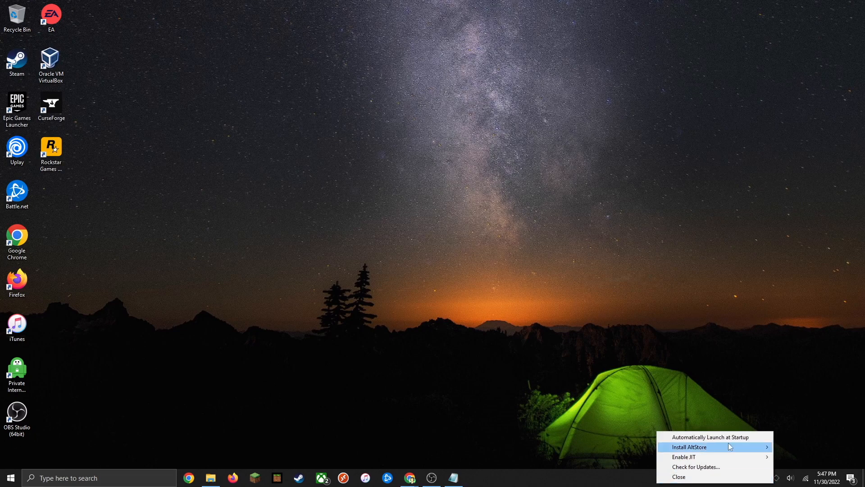
mouse_move(712, 437)
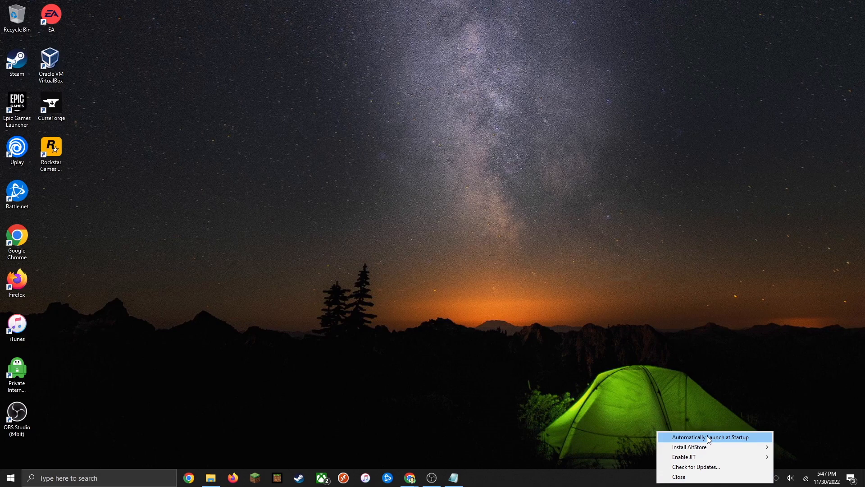